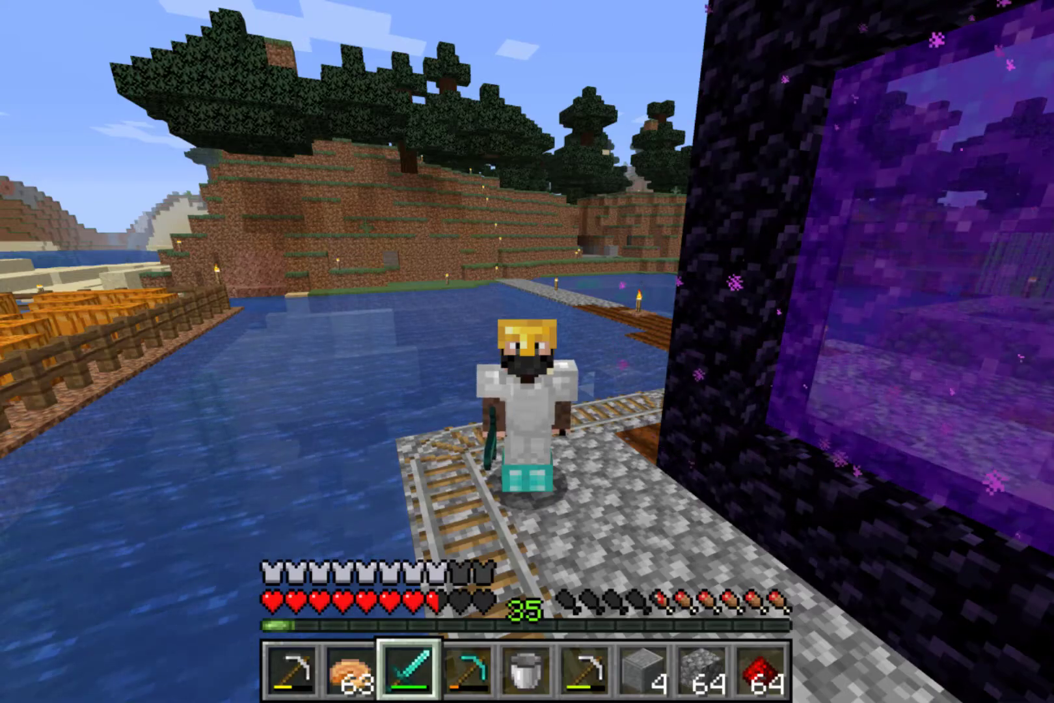
- Save a screenshot of the player beside the nether portal with F2
key(F2)
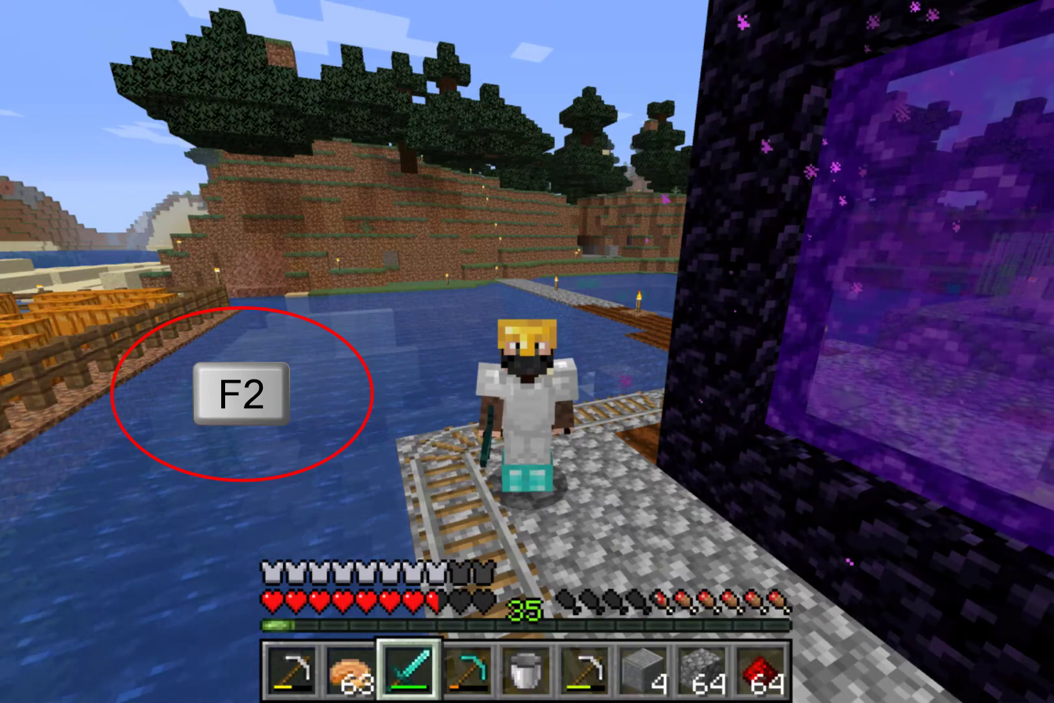
key(f2)
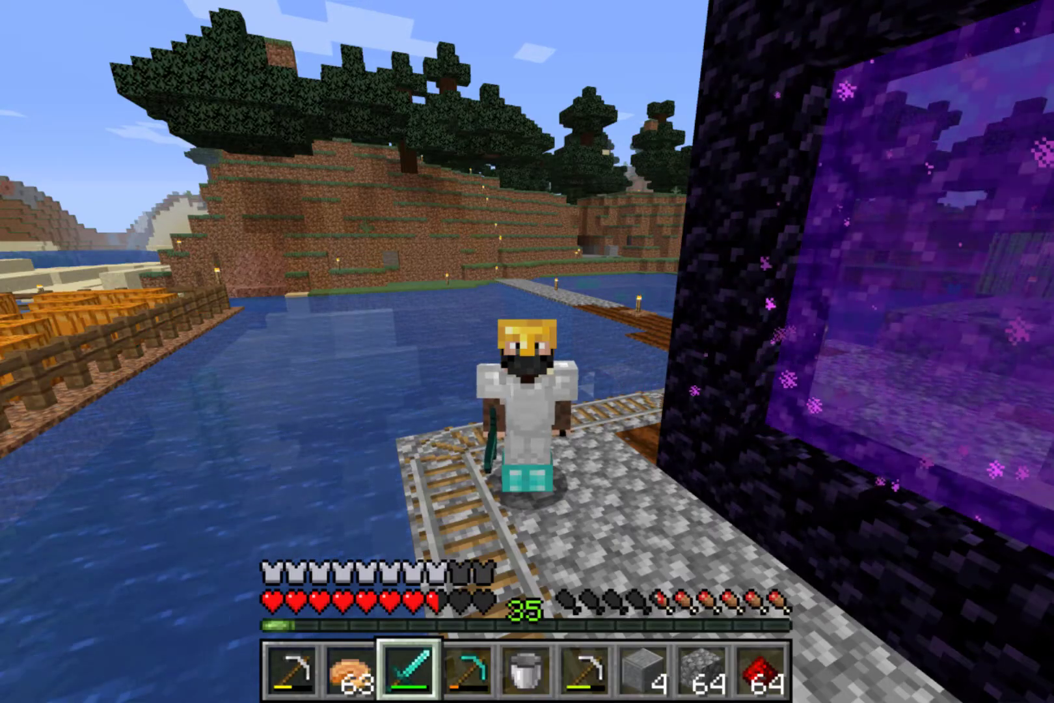
key(F2)
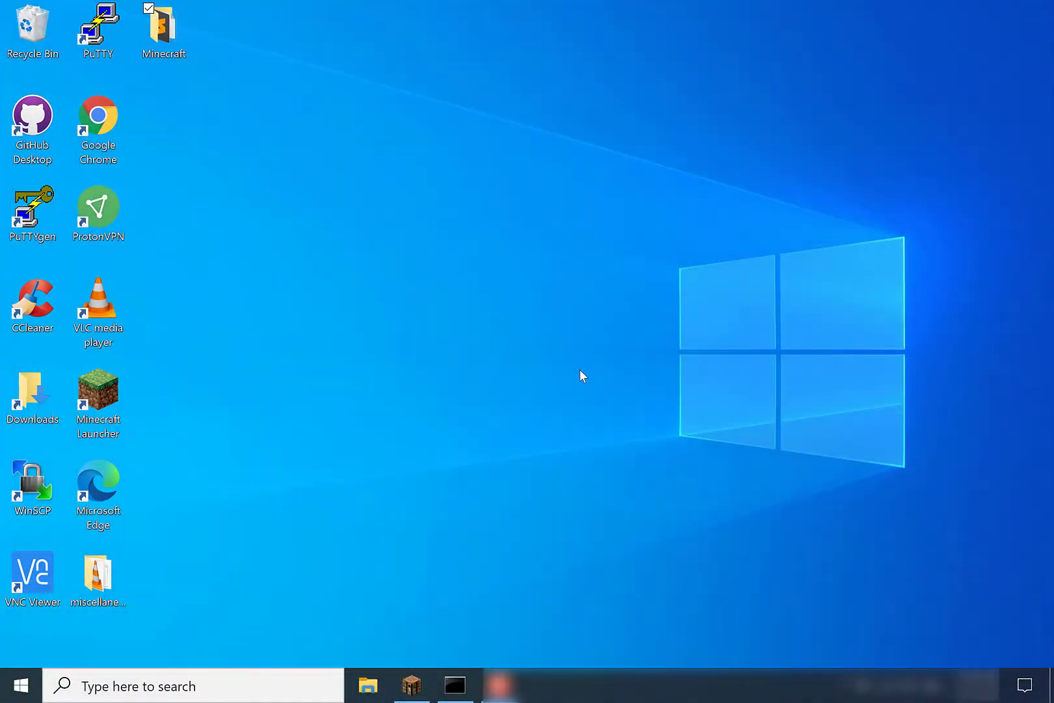
mouse_move(261, 686)
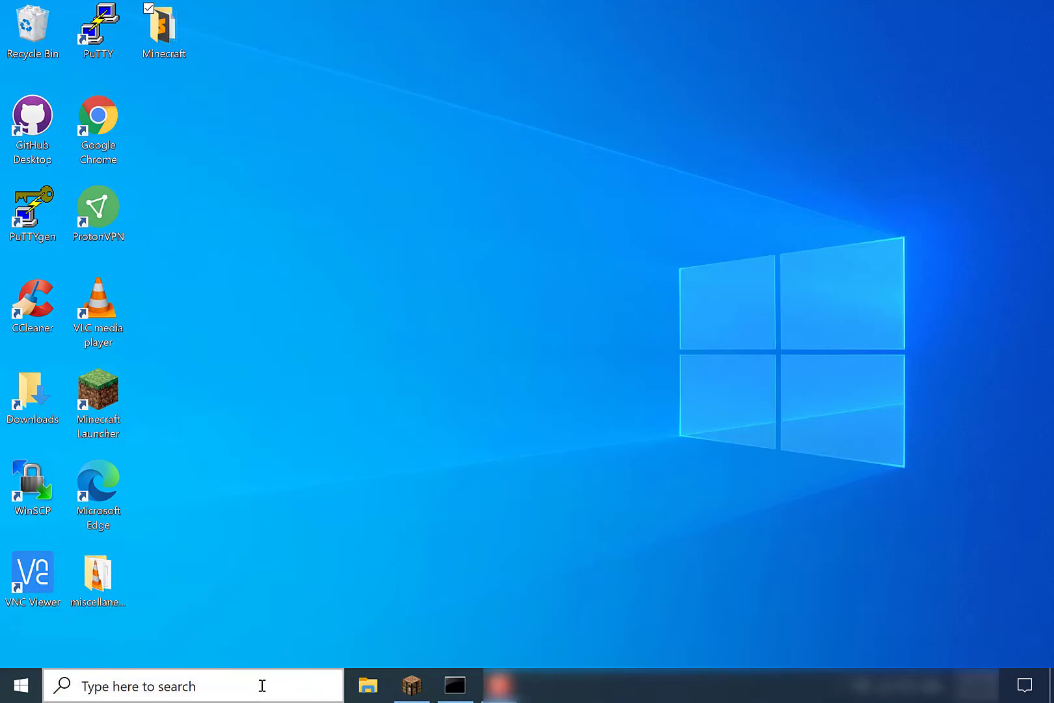
click(192, 686)
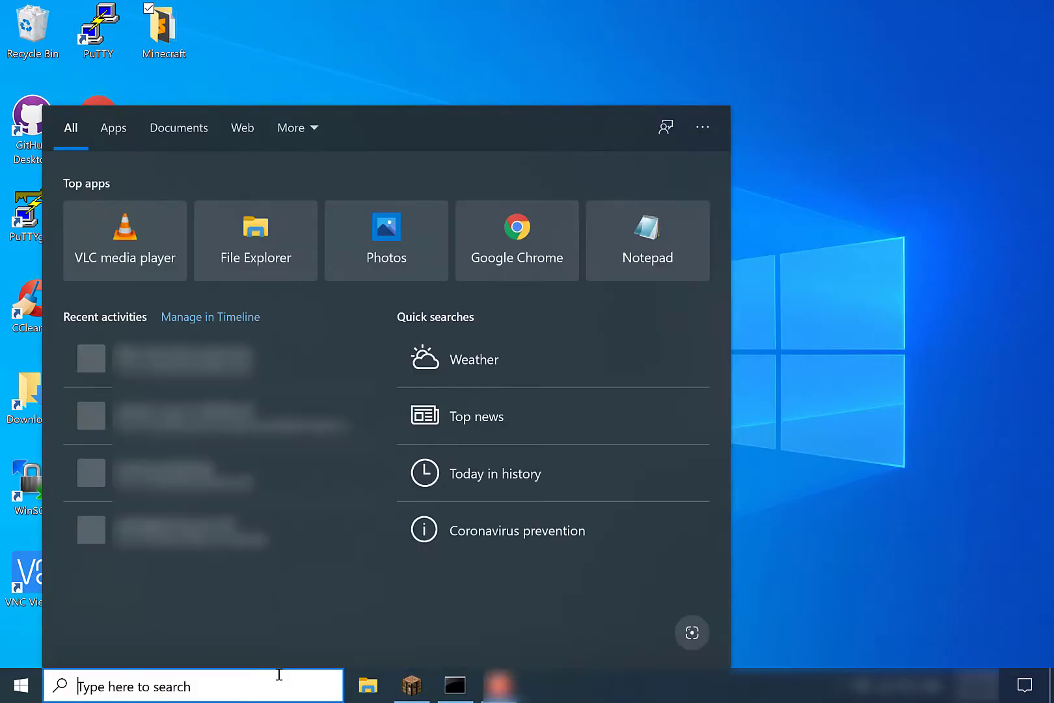
text(%)
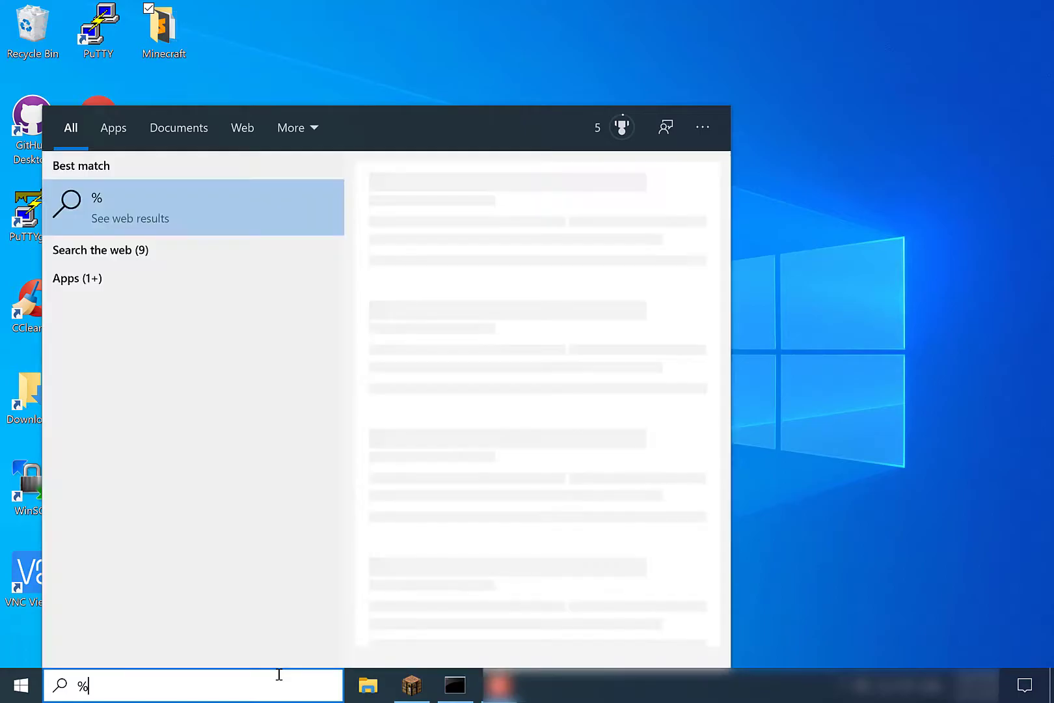
text(appdata)
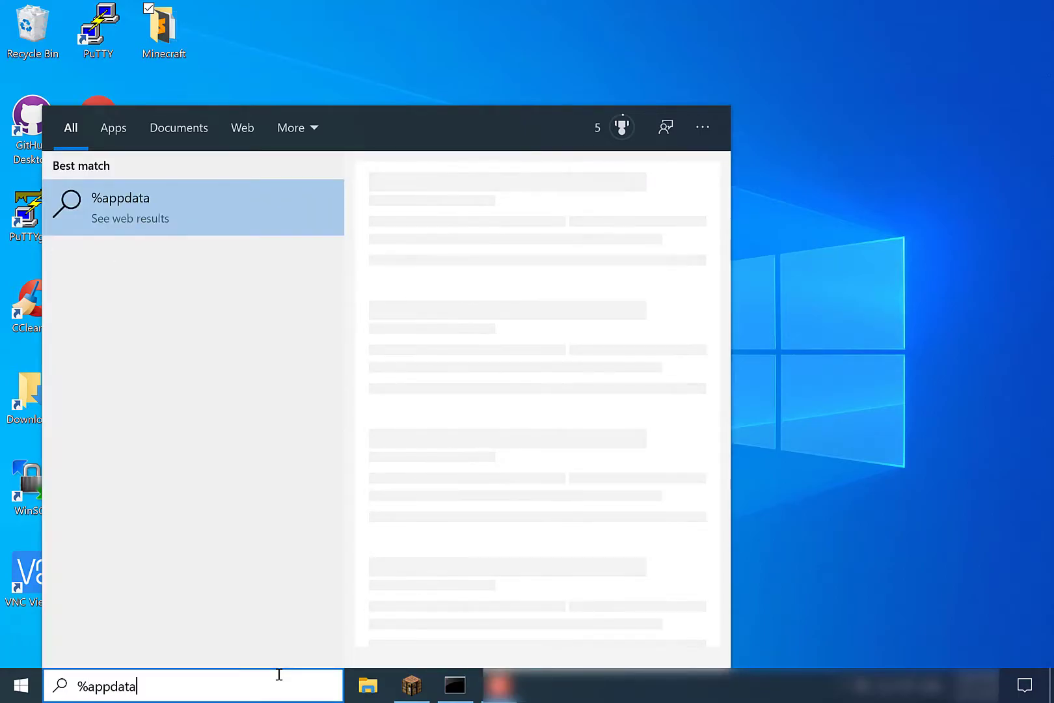
text(%)
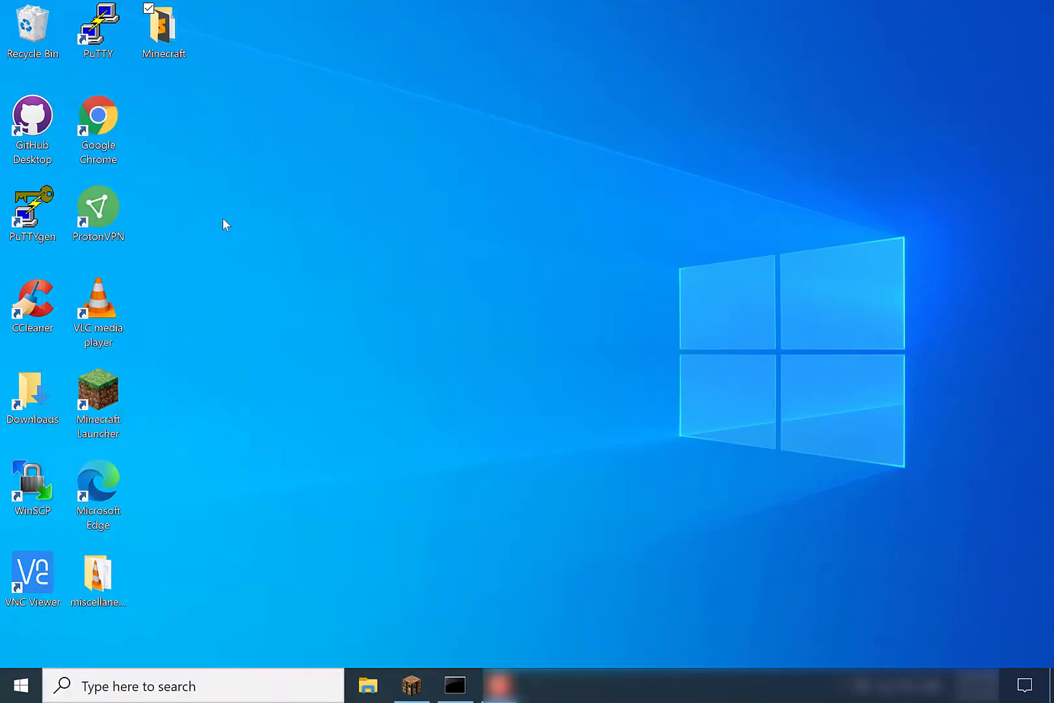
- Go into .minecraft > screenshots and open the saved nether-portal screenshot in Photos
click(367, 686)
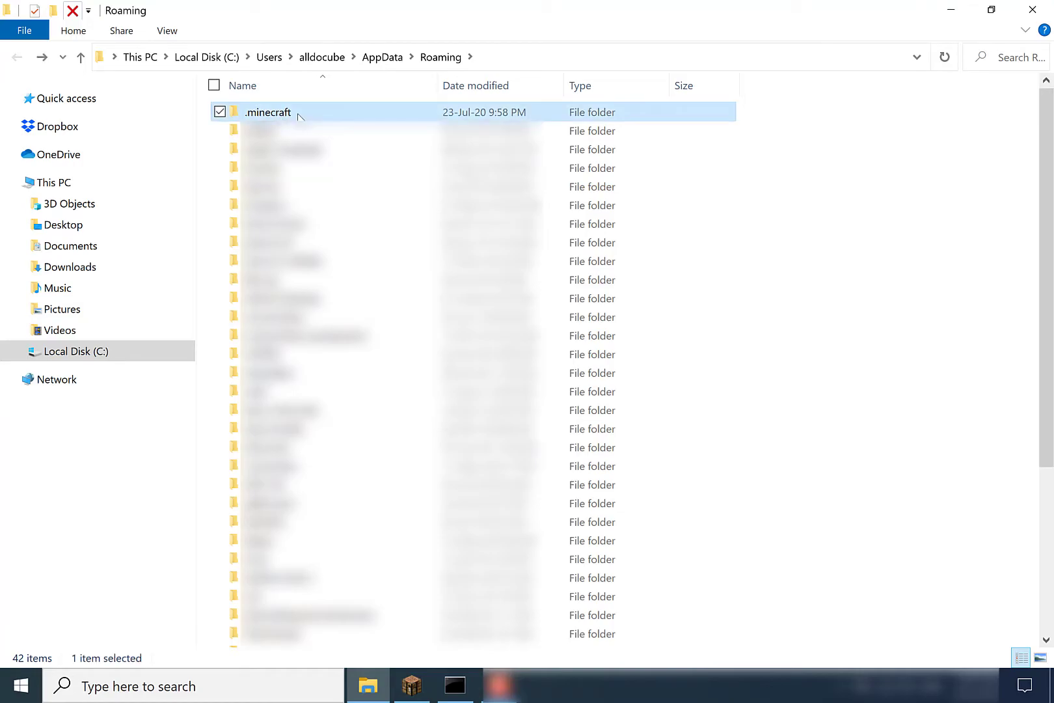
double_click(268, 112)
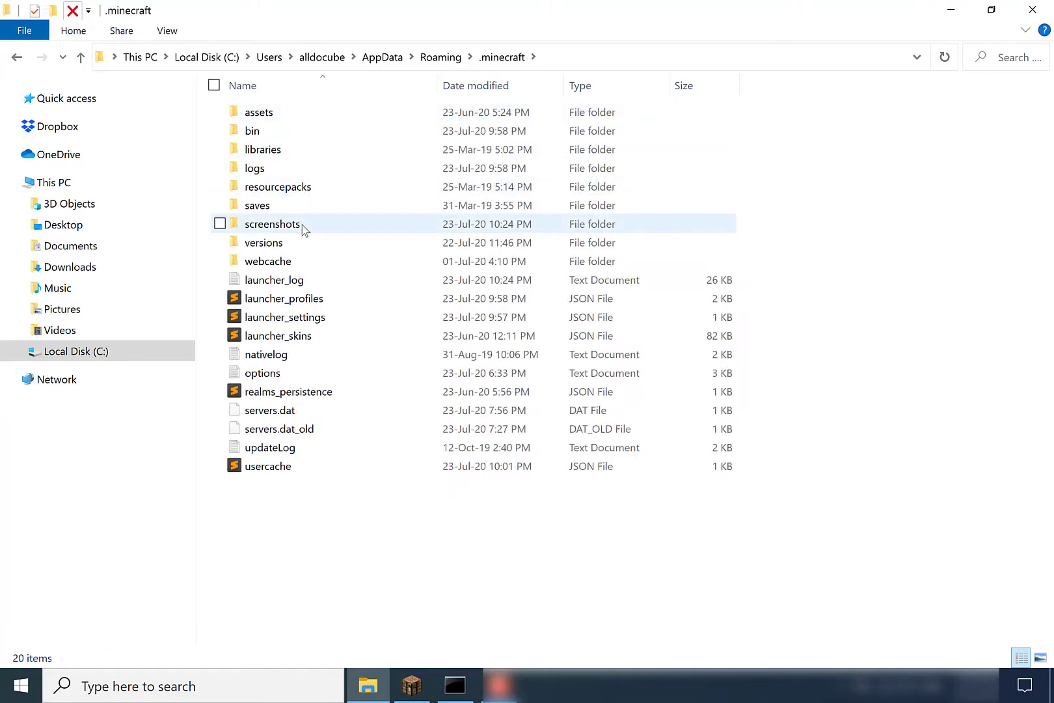
double_click(272, 224)
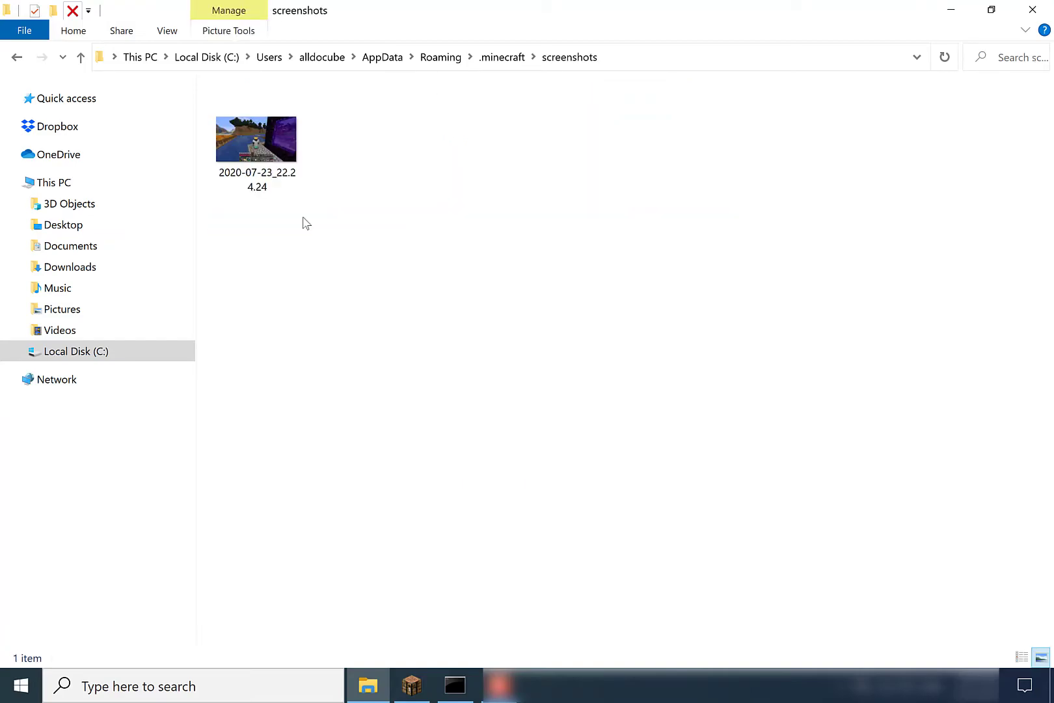
mouse_move(252, 165)
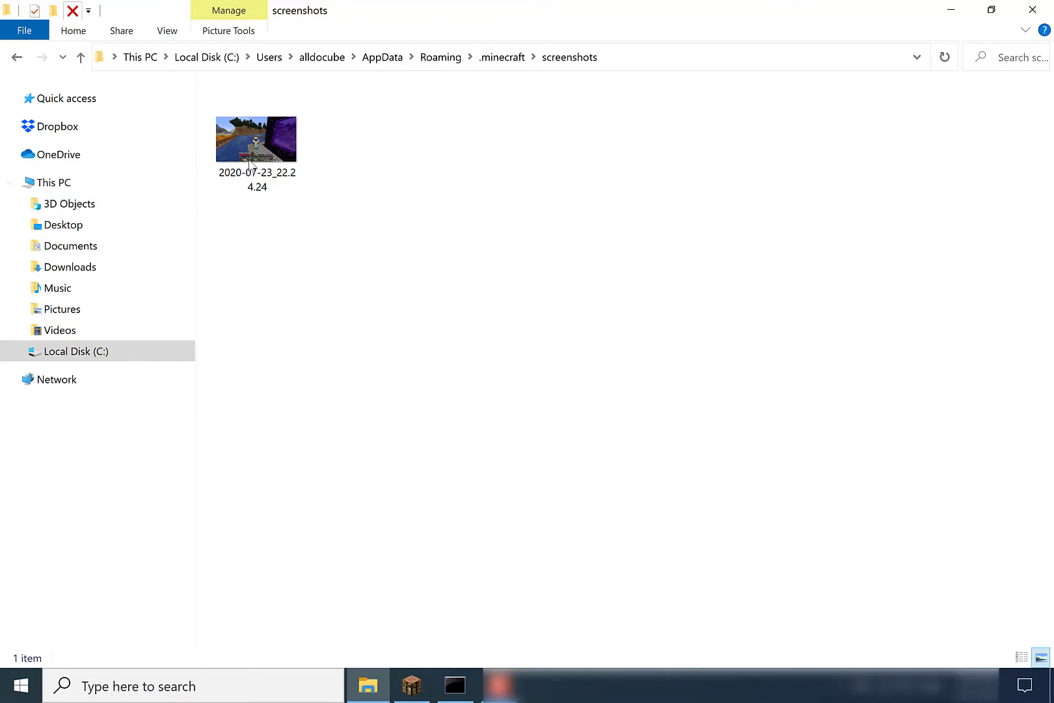
double_click(257, 139)
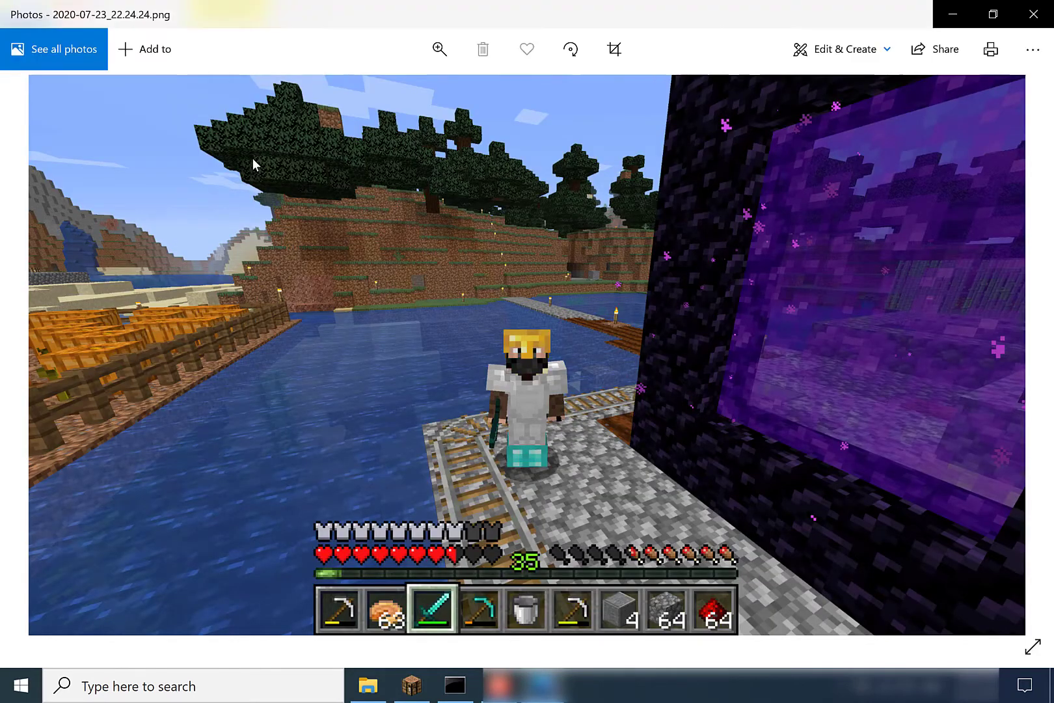